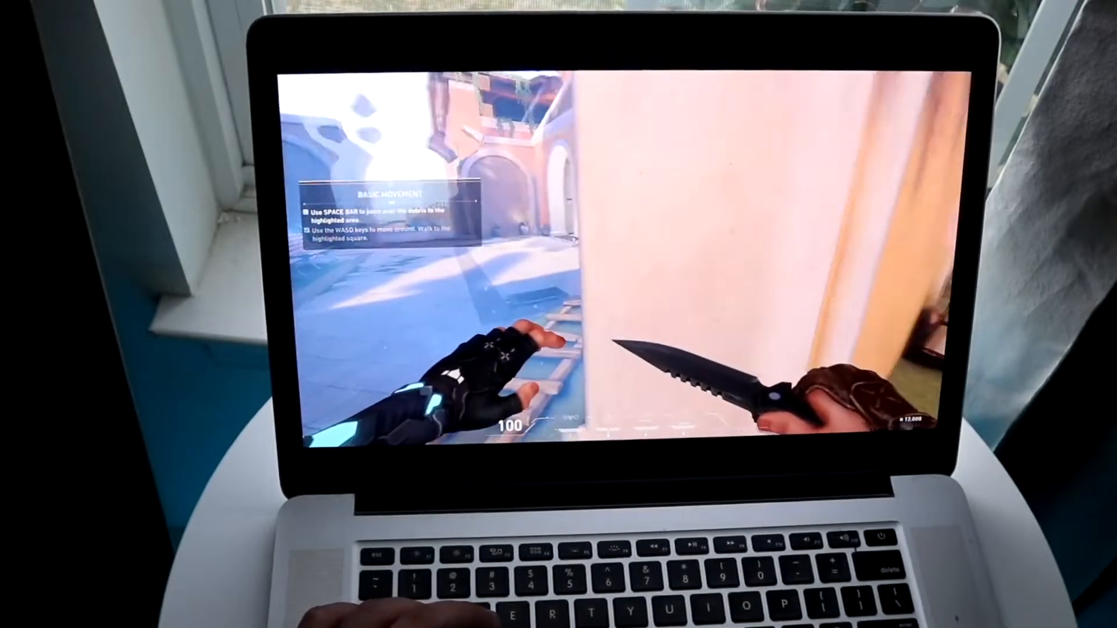
# Jump over the courtyard debris and reach the first highlighted square.
pyautogui.press('space')
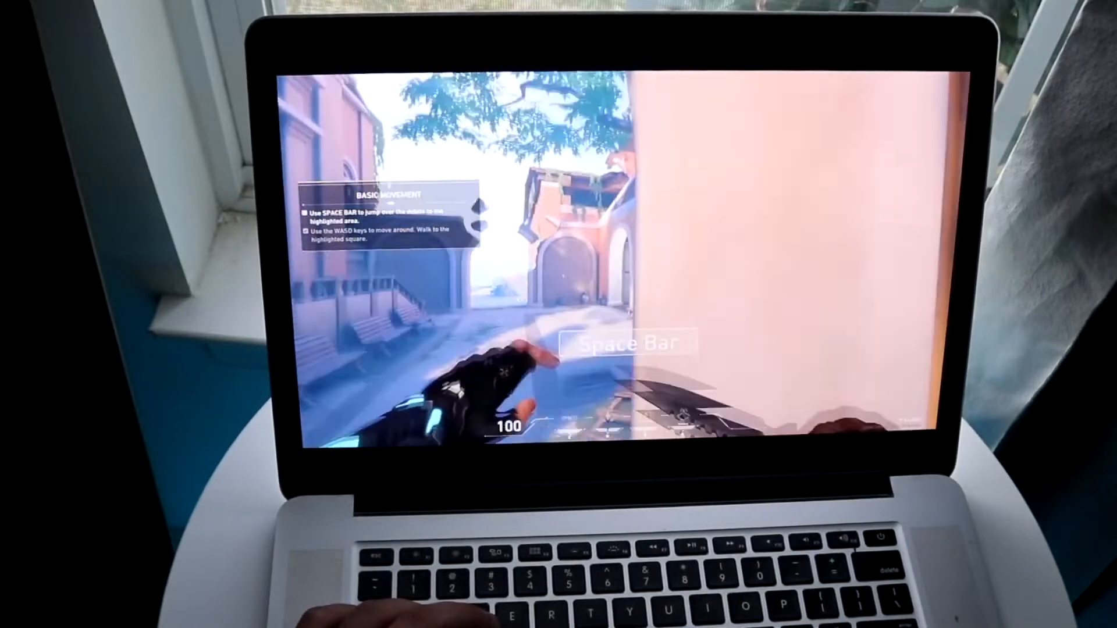
pyautogui.press('space')
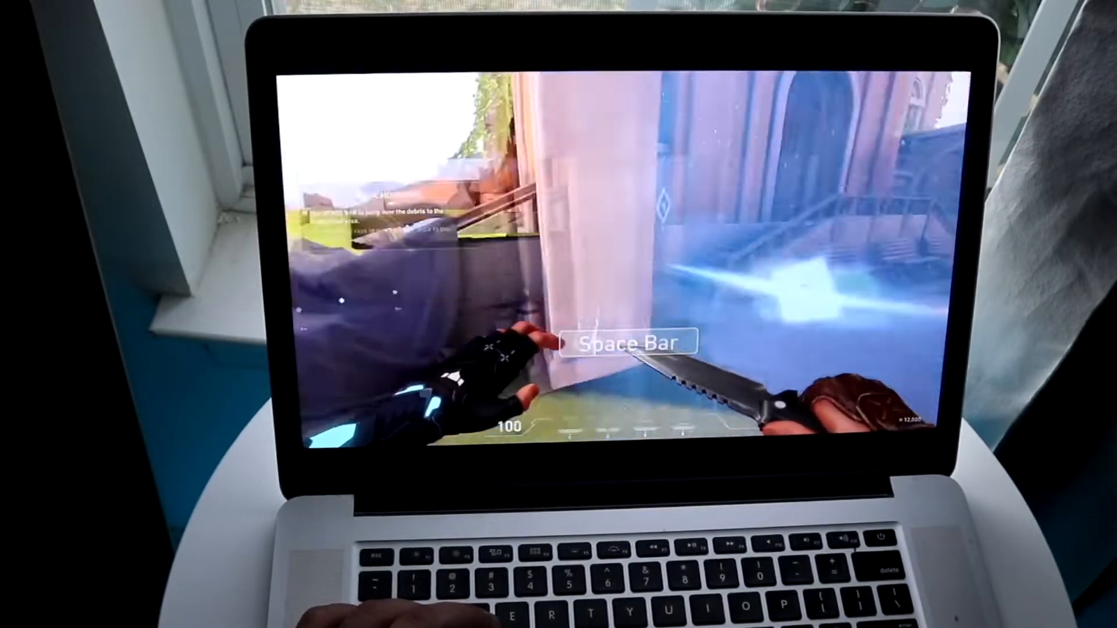
pyautogui.press('space')
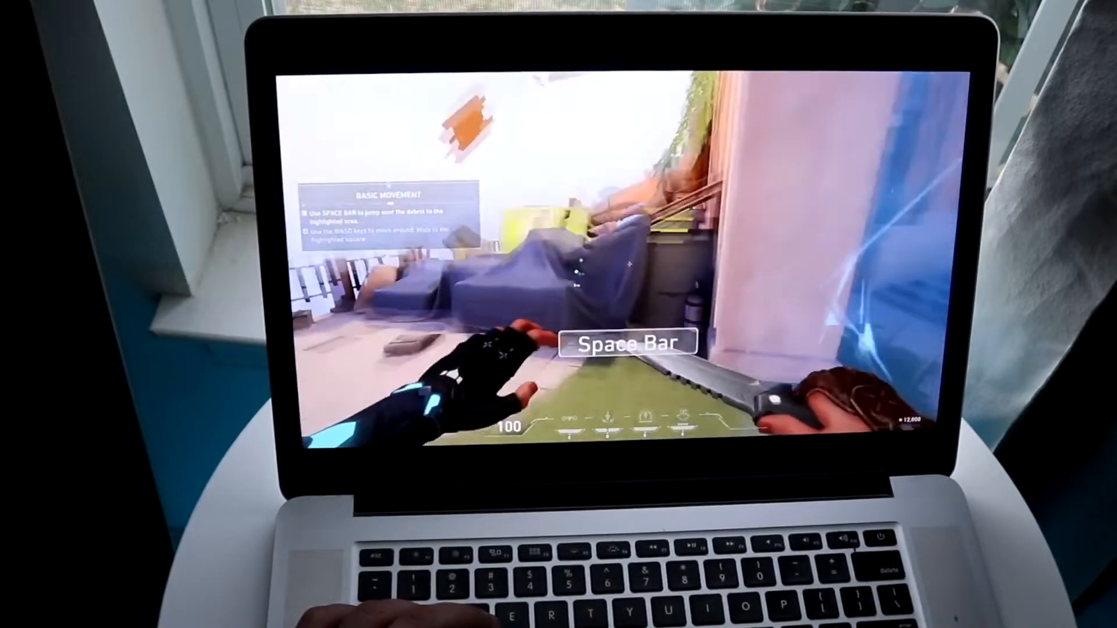
pyautogui.press('space')
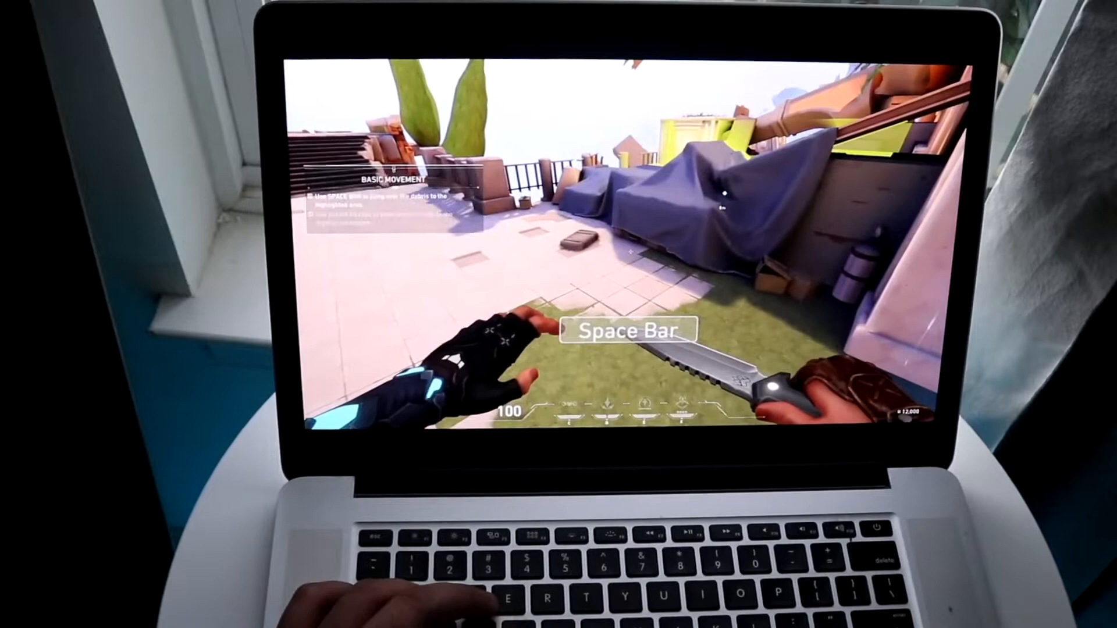
pyautogui.press('space')
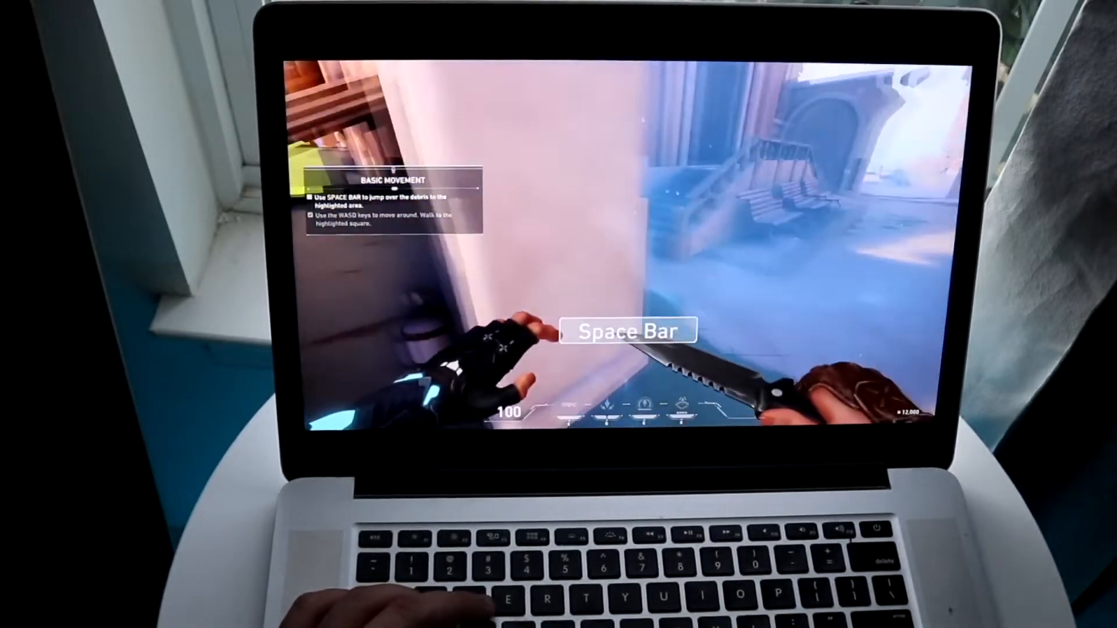
# Cross the raised ledge, drop to the next area, and walk to the gun skills targets.
pyautogui.press('space')
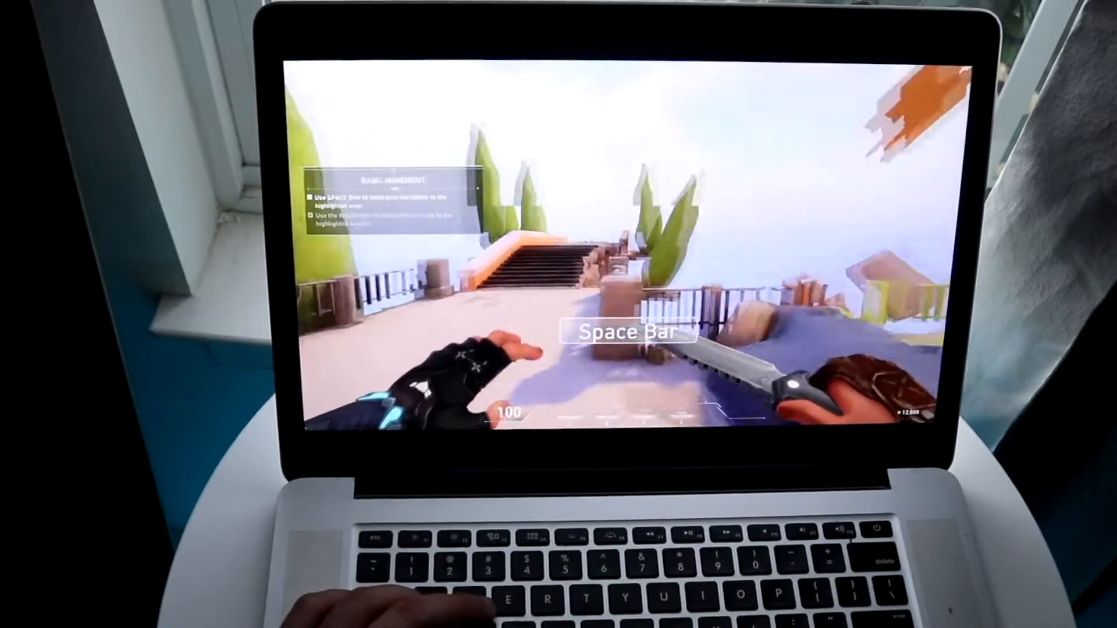
pyautogui.press('space')
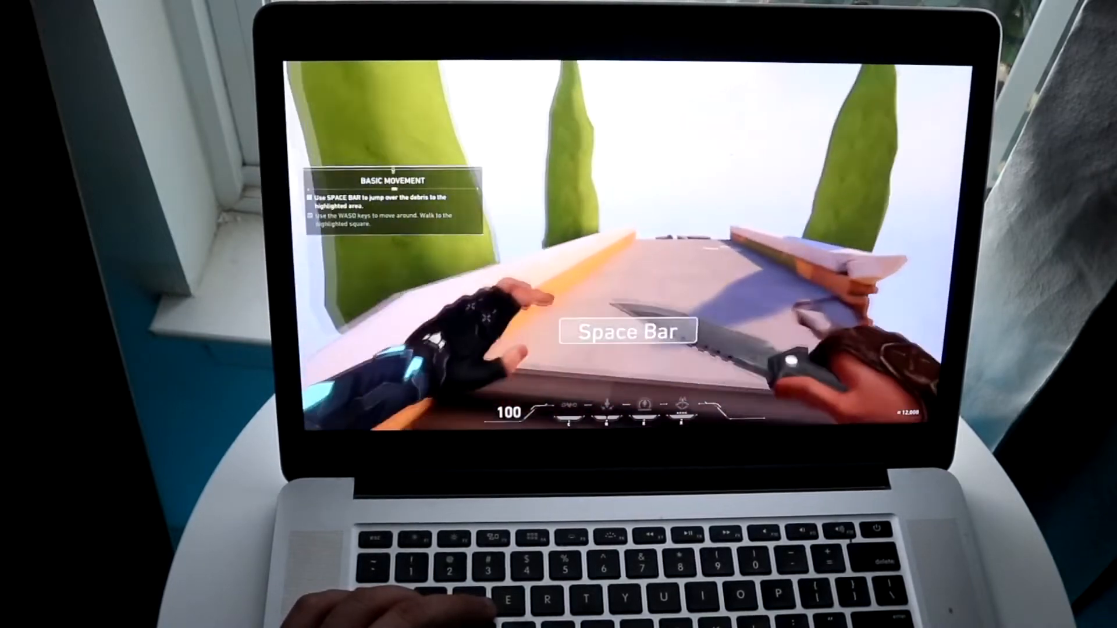
pyautogui.press('space')
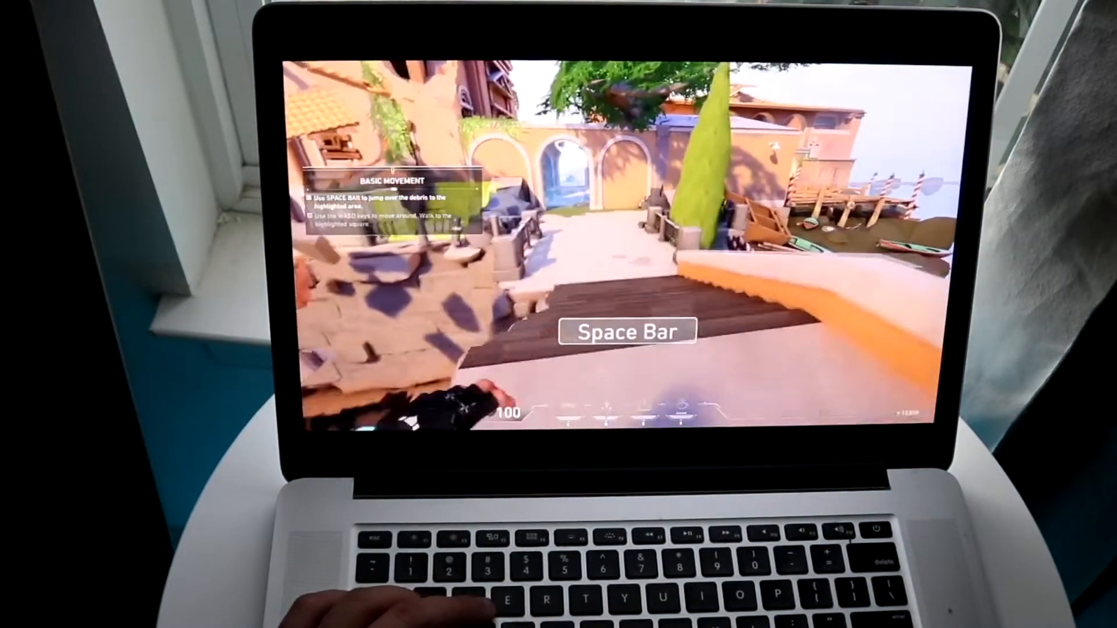
pyautogui.press('space')
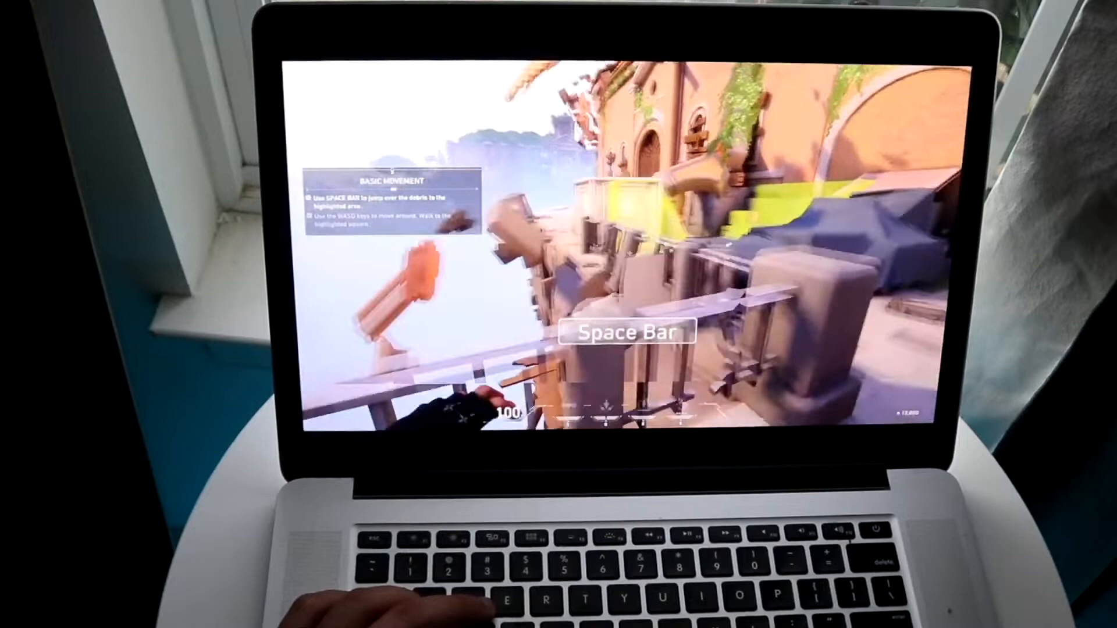
pyautogui.press('space')
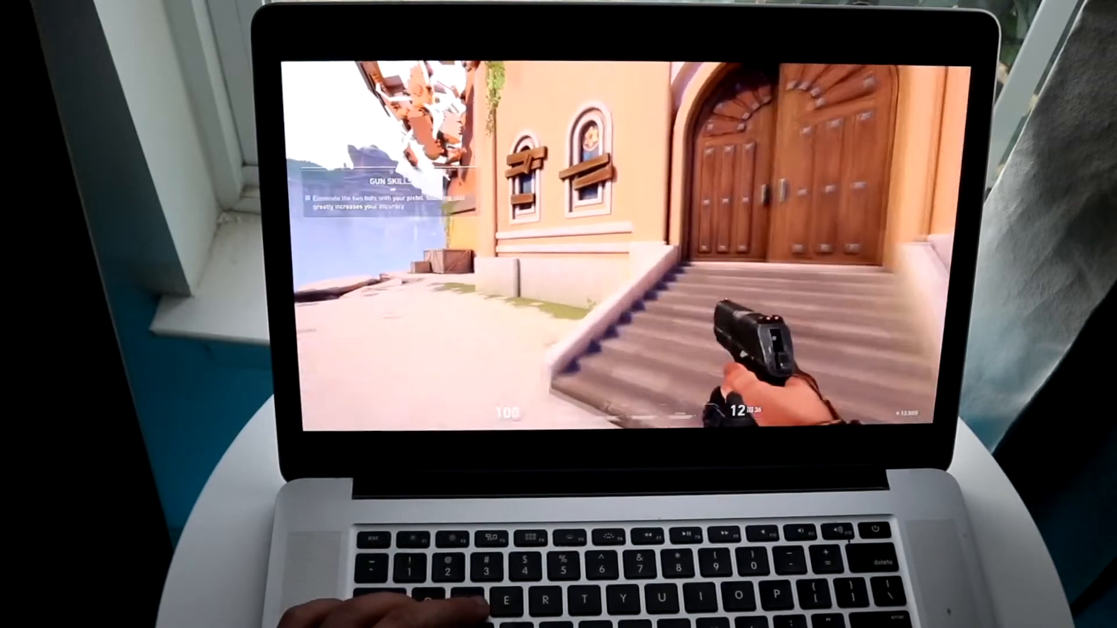
pyautogui.press('w')
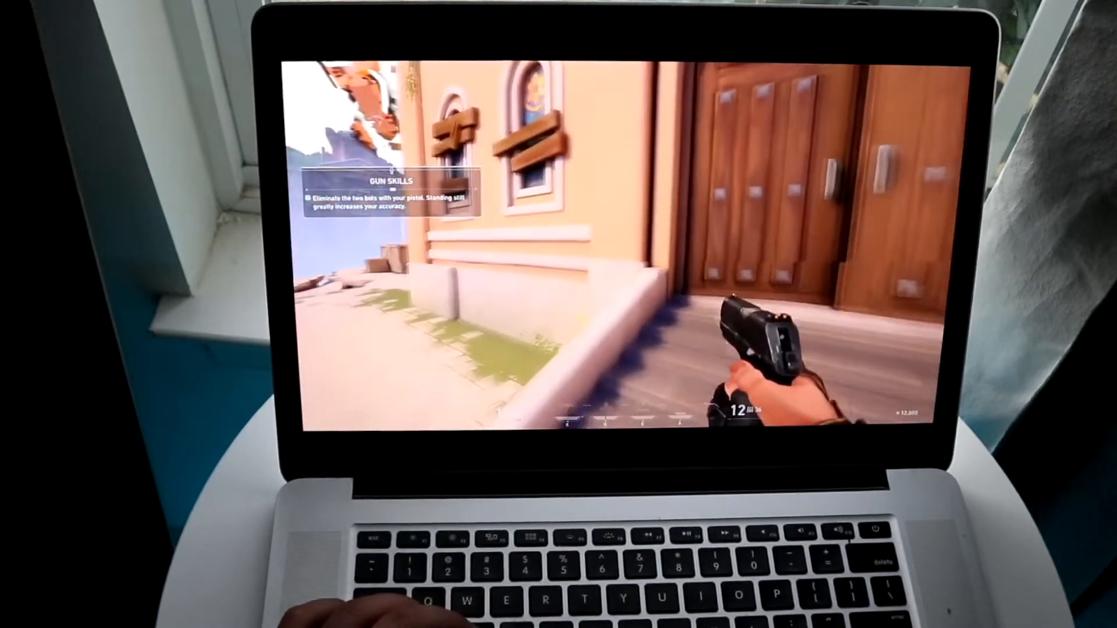